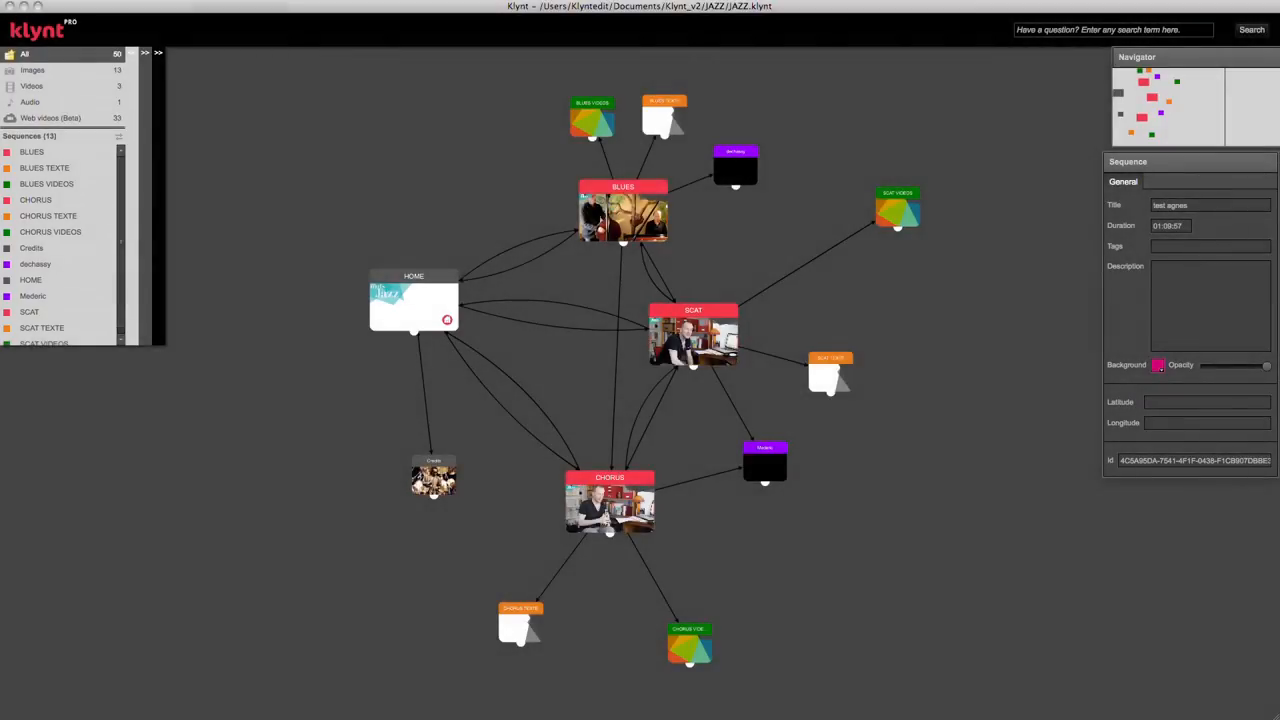
{"action": "mouse_move", "coordinate": [764, 704]}
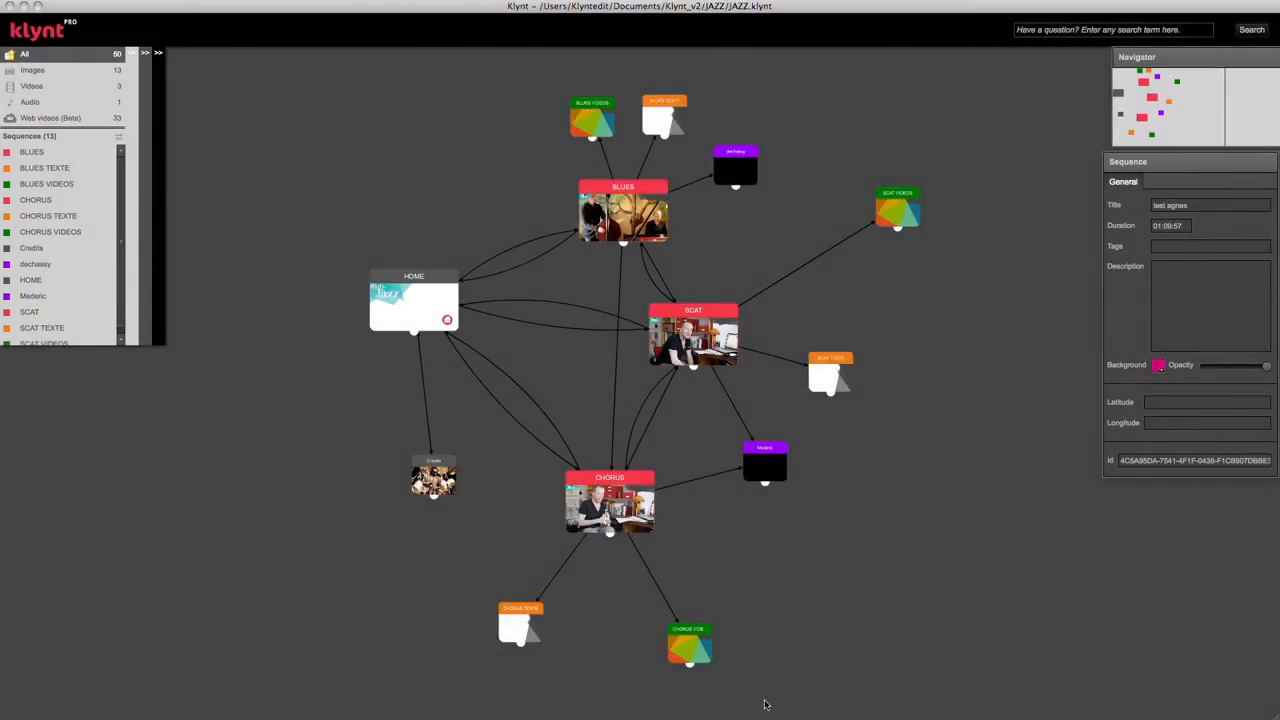
{"action": "mouse_move", "coordinate": [702, 646]}
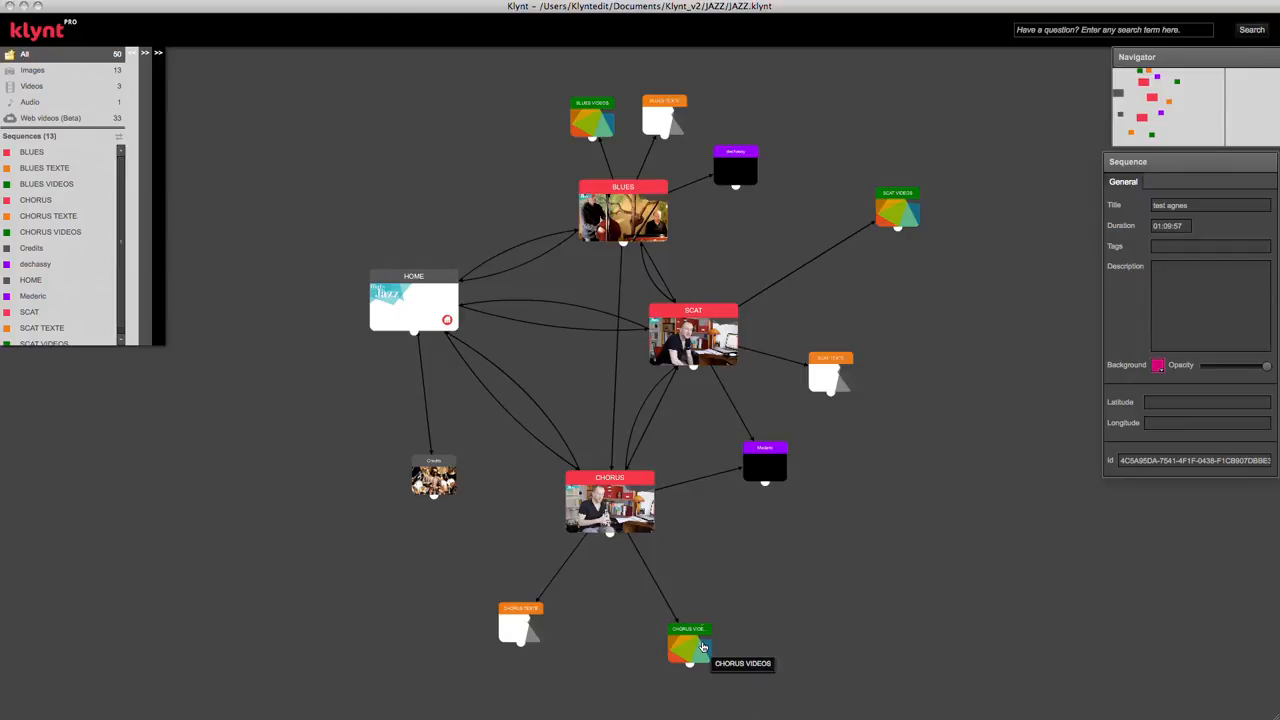
{"action": "mouse_move", "coordinate": [720, 544]}
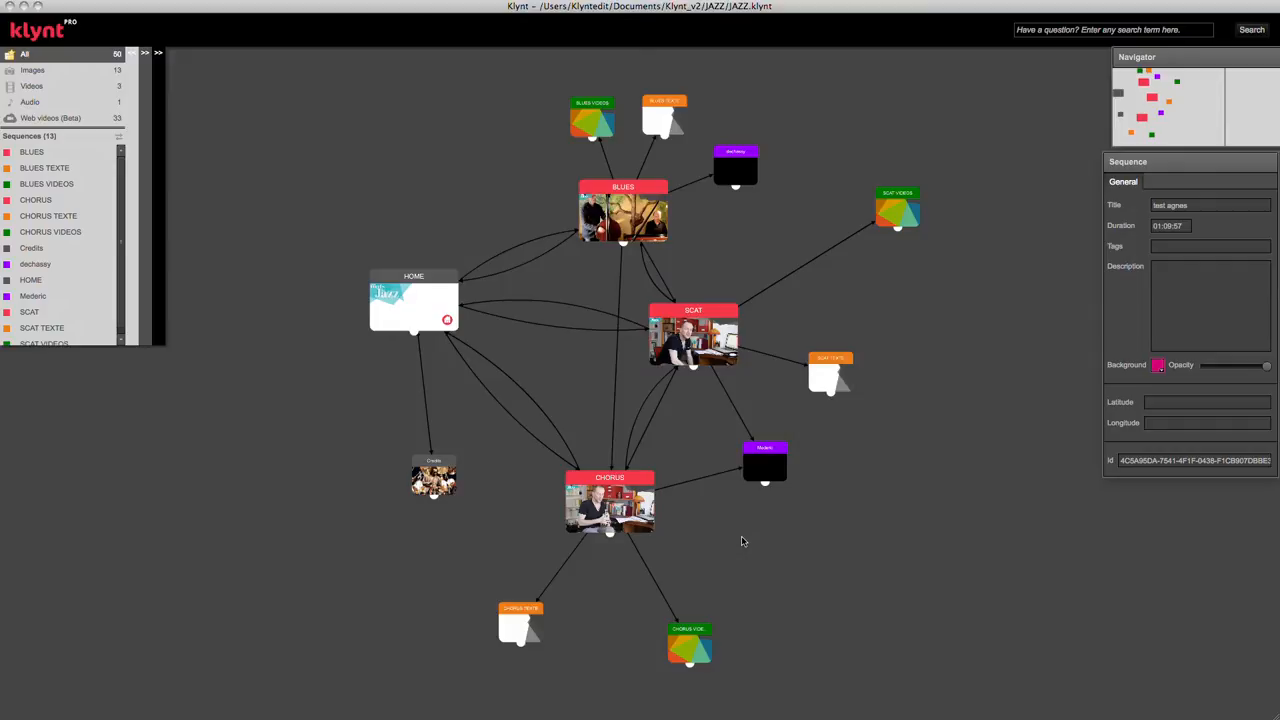
{"action": "mouse_move", "coordinate": [740, 540]}
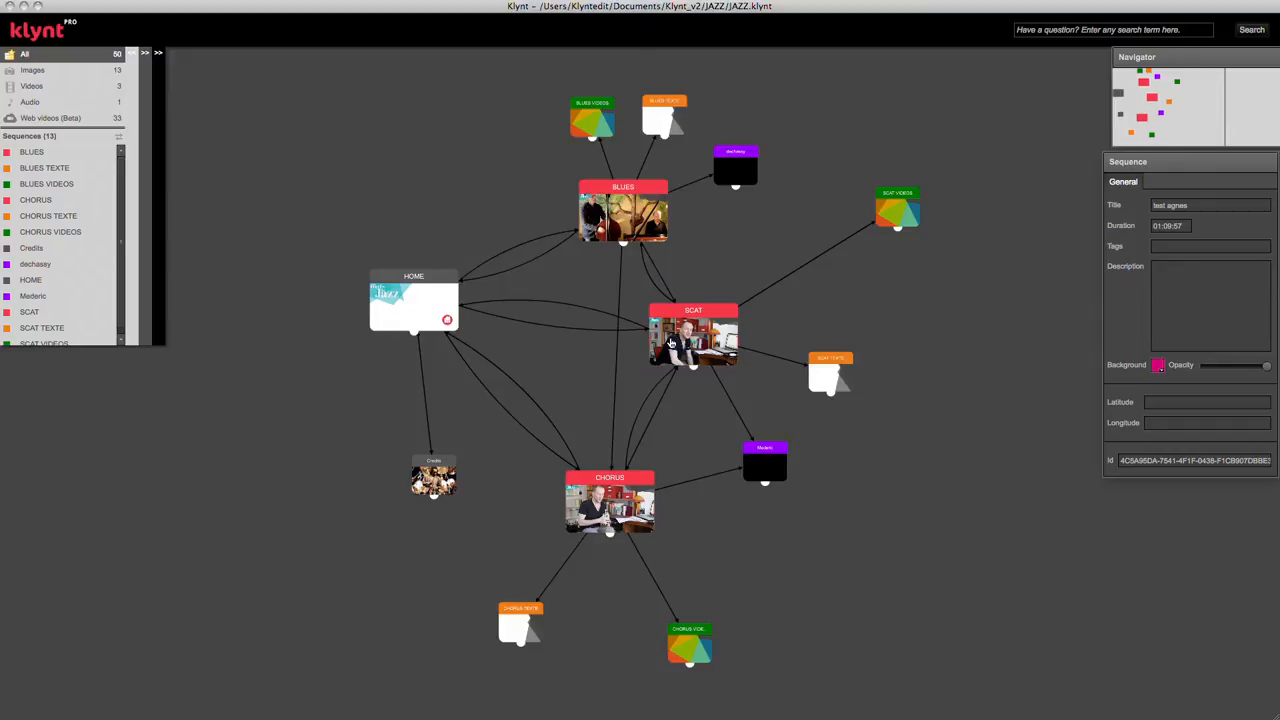
{"action": "mouse_move", "coordinate": [552, 348]}
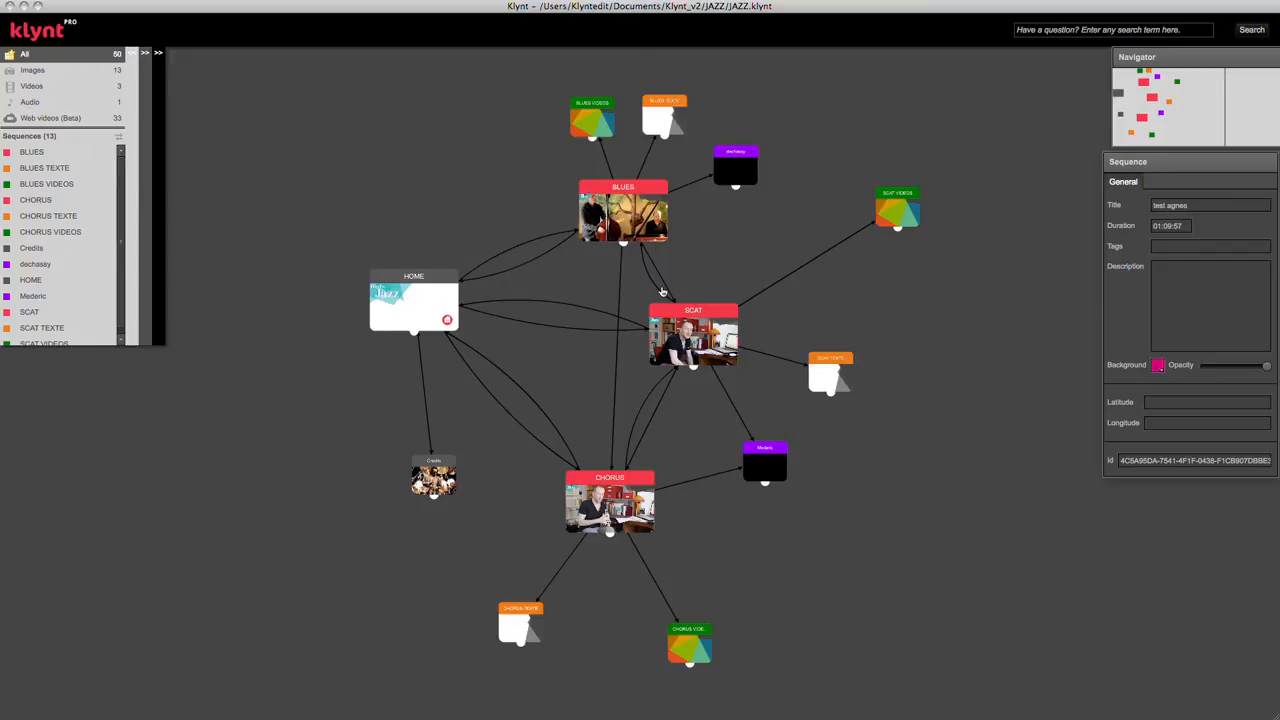
{"action": "mouse_move", "coordinate": [686, 260]}
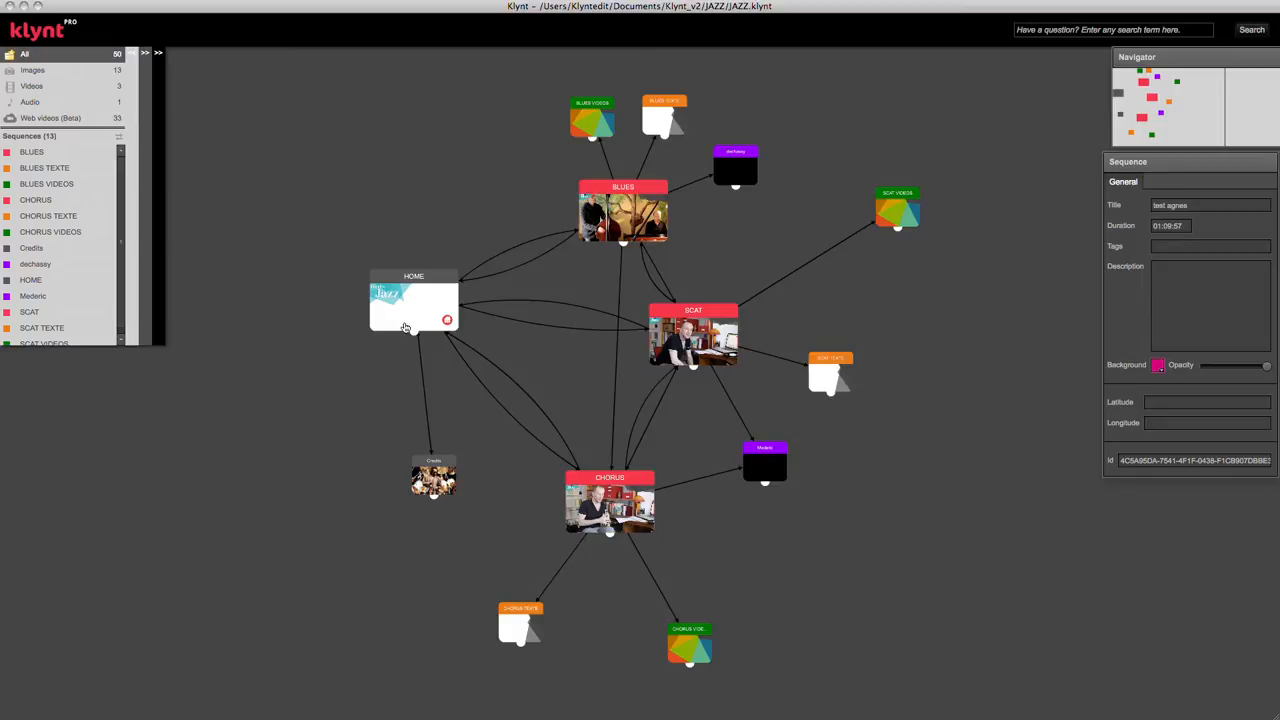
Select the HOME sequence node to show its properties in the Sequence inspector
{"action": "left_click", "coordinate": [412, 300]}
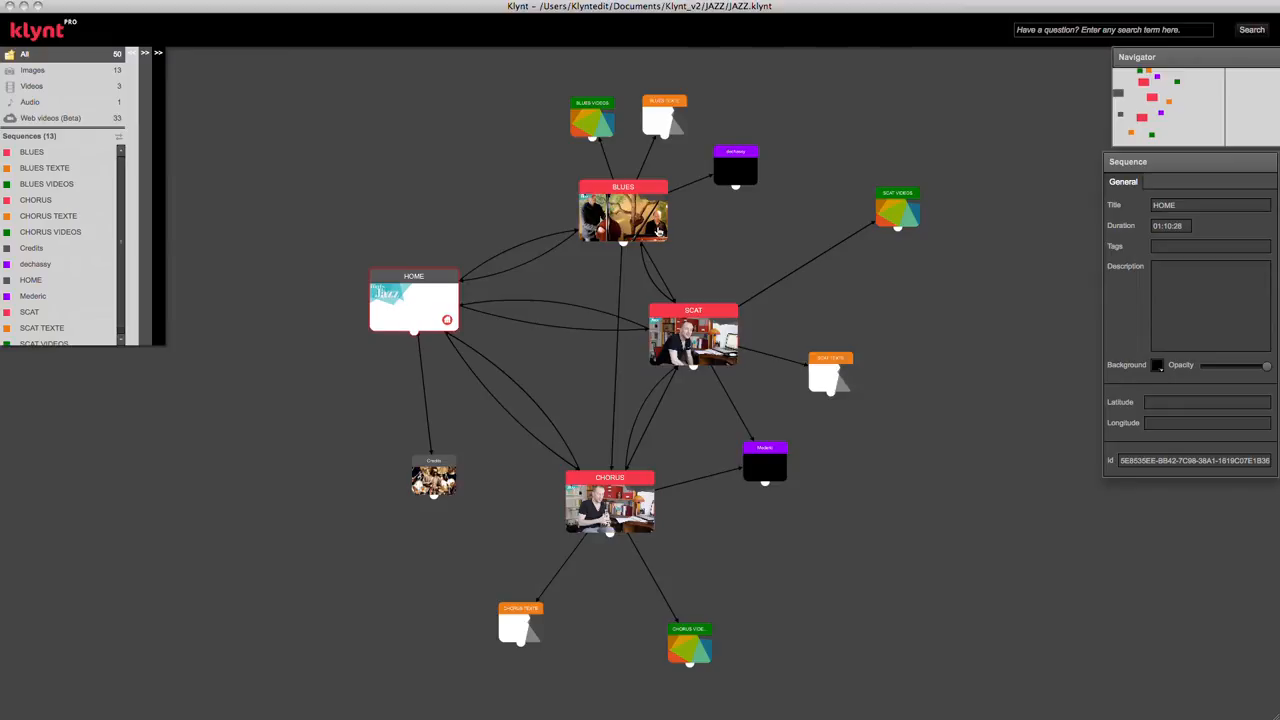
{"action": "mouse_move", "coordinate": [440, 320]}
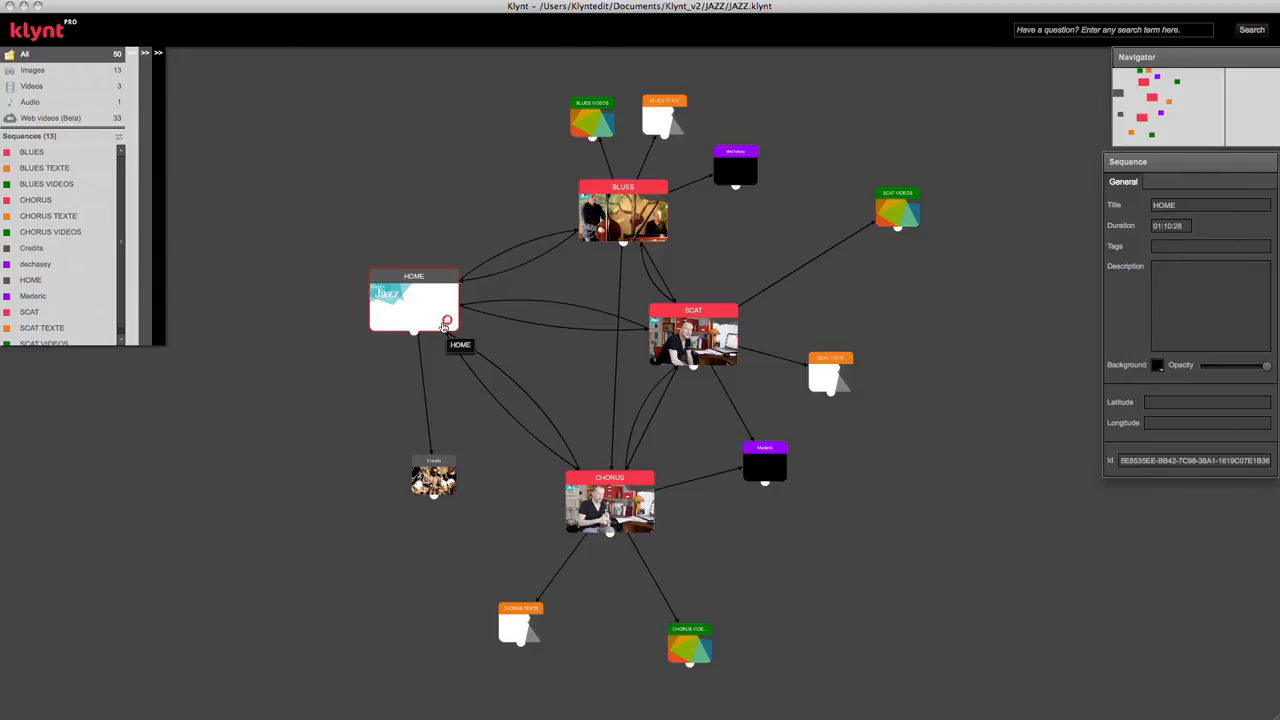
{"action": "mouse_move", "coordinate": [440, 318]}
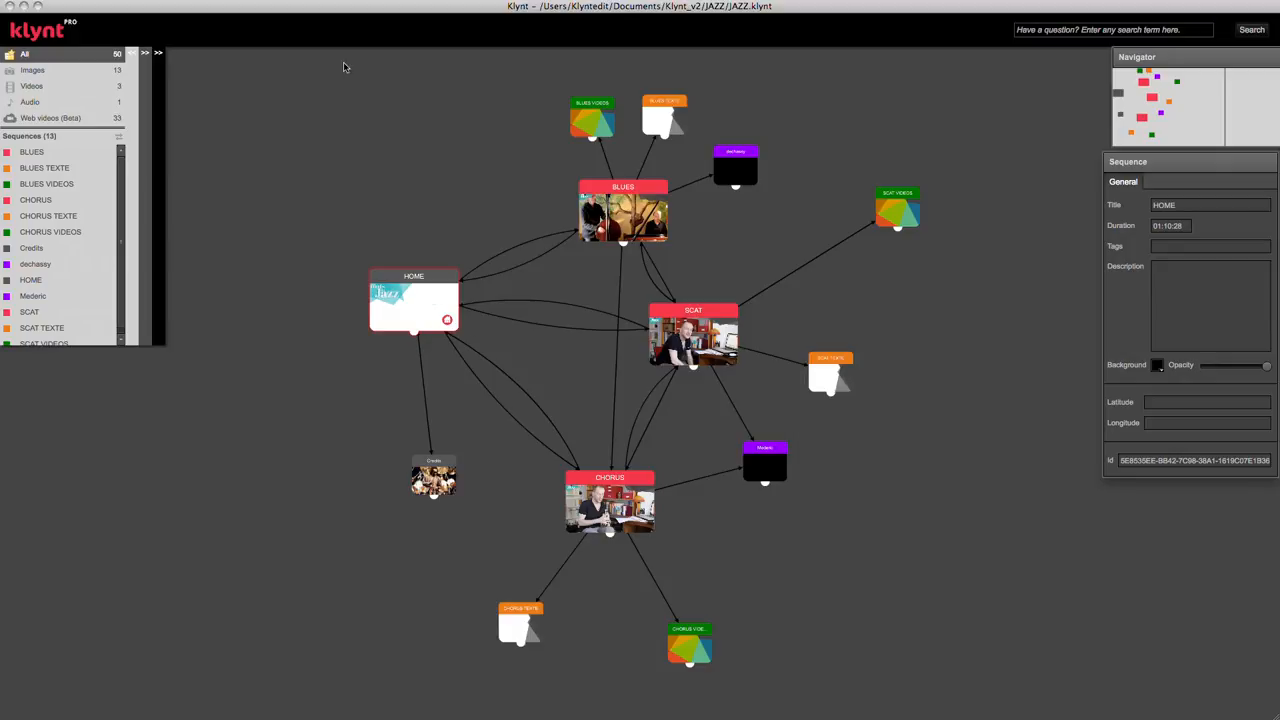
{"action": "mouse_move", "coordinate": [350, 142]}
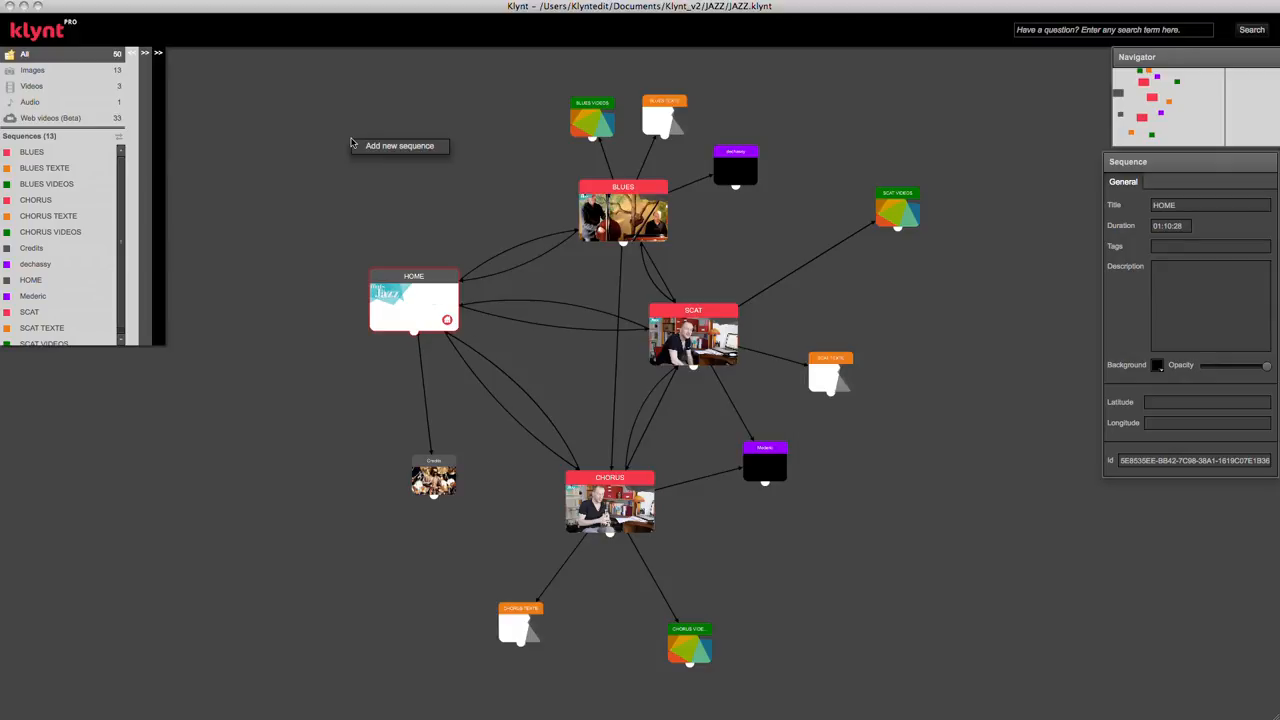
{"action": "mouse_move", "coordinate": [386, 148]}
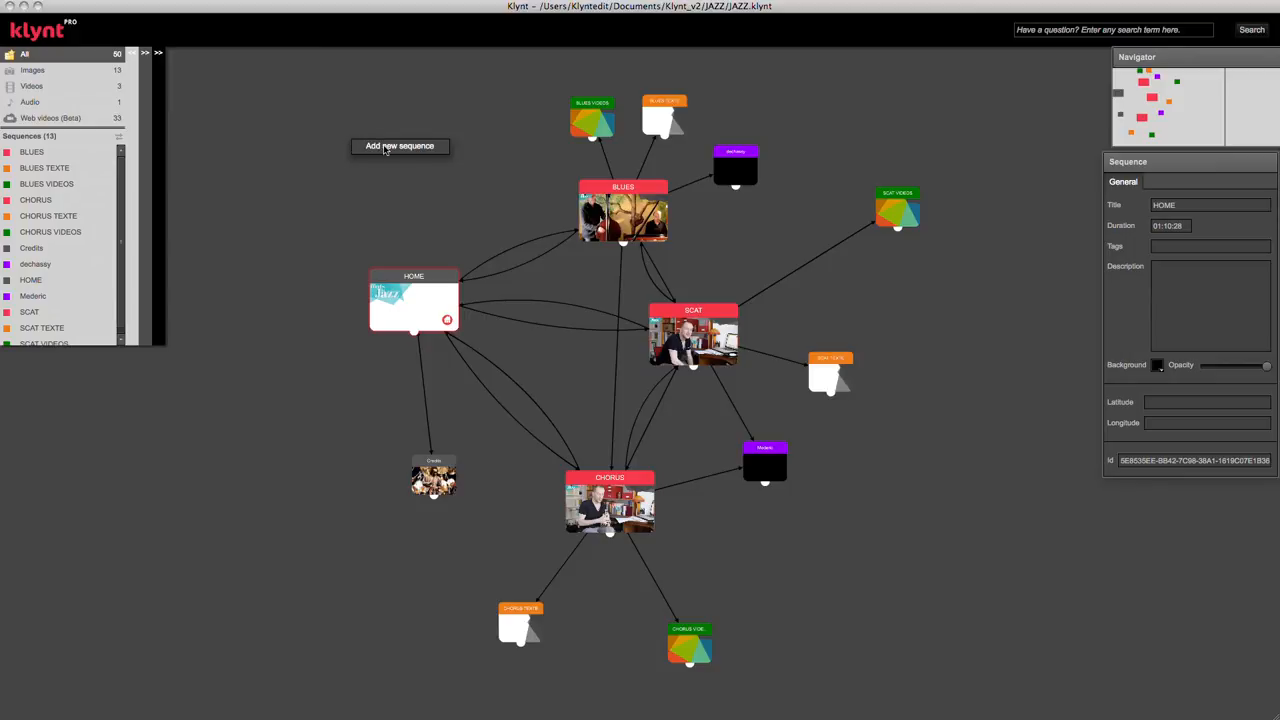
Add a new empty Sequence 13 and show the project's image media
{"action": "left_click", "coordinate": [400, 146]}
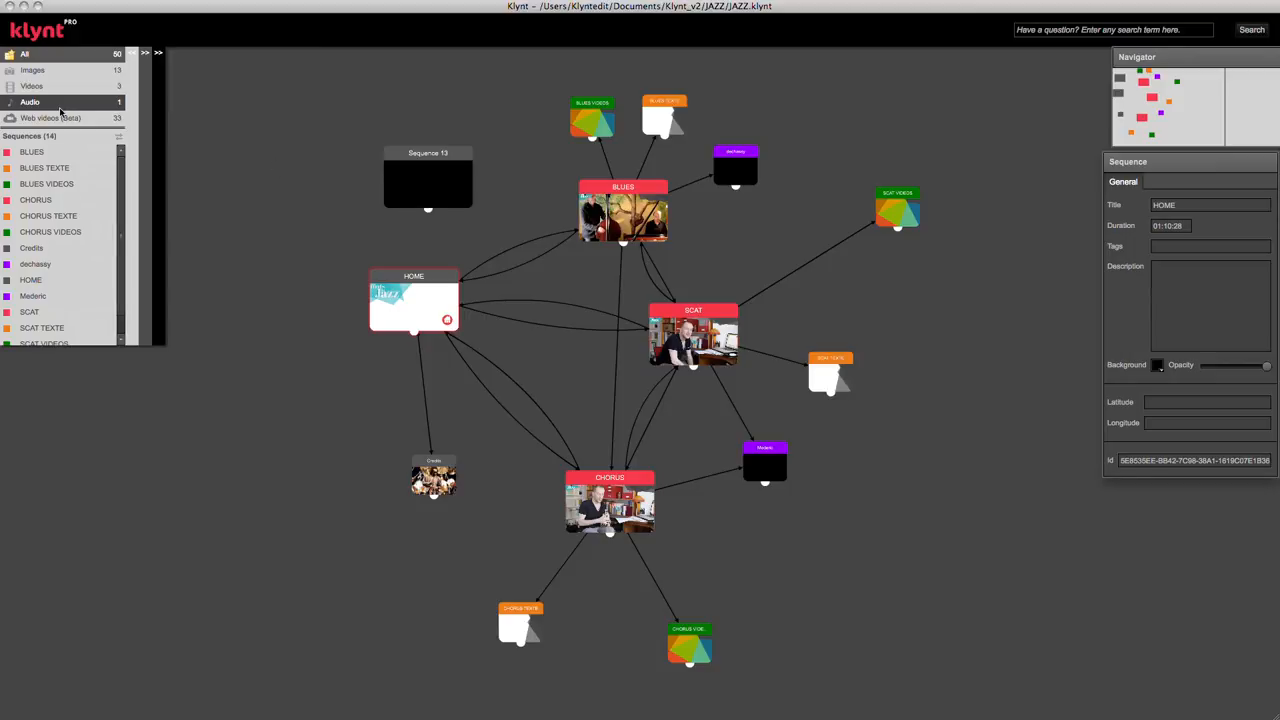
{"action": "left_click", "coordinate": [32, 70]}
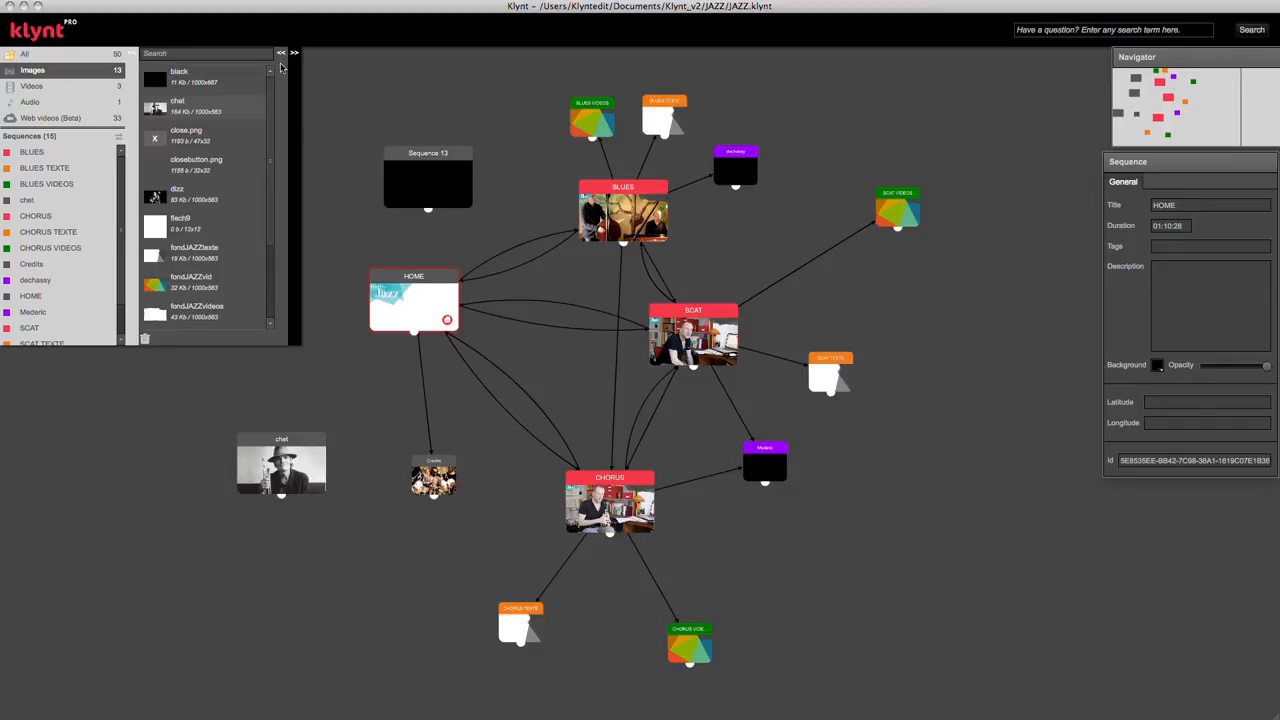
Close the image list and browse a new background colour for the HOME sequence
{"action": "left_click", "coordinate": [280, 52]}
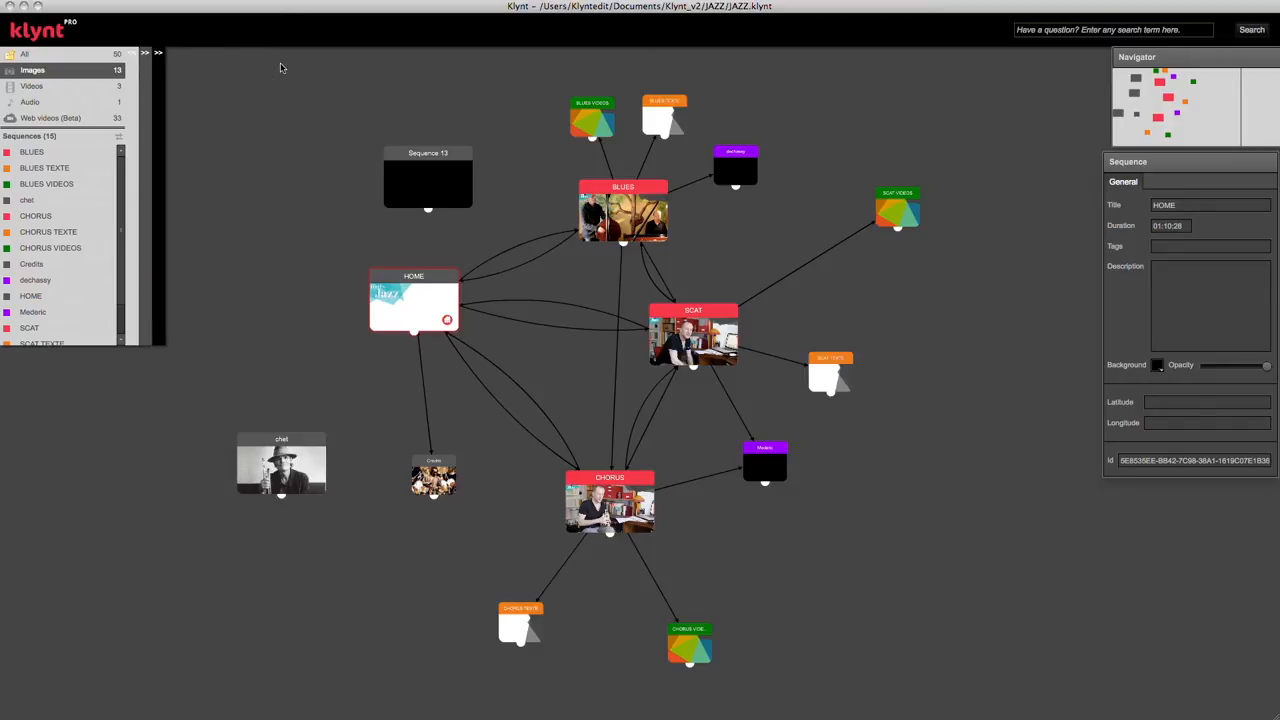
{"action": "mouse_move", "coordinate": [414, 312]}
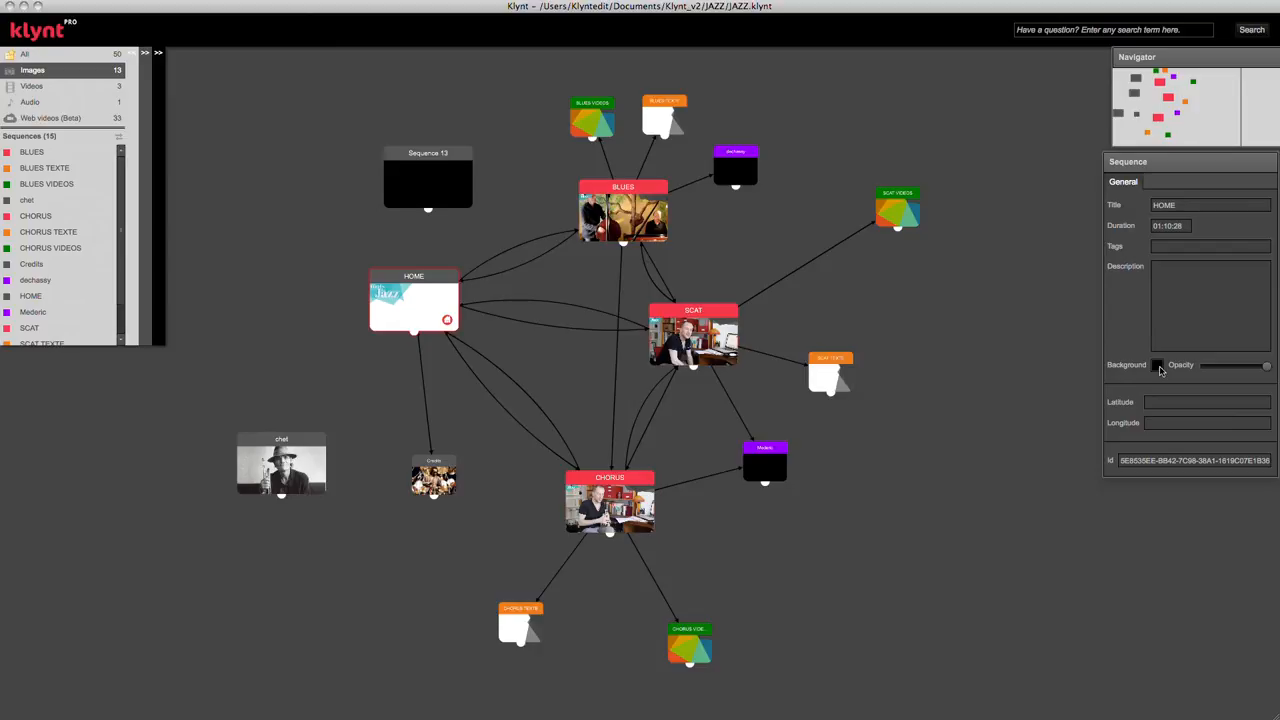
{"action": "left_click", "coordinate": [1158, 364]}
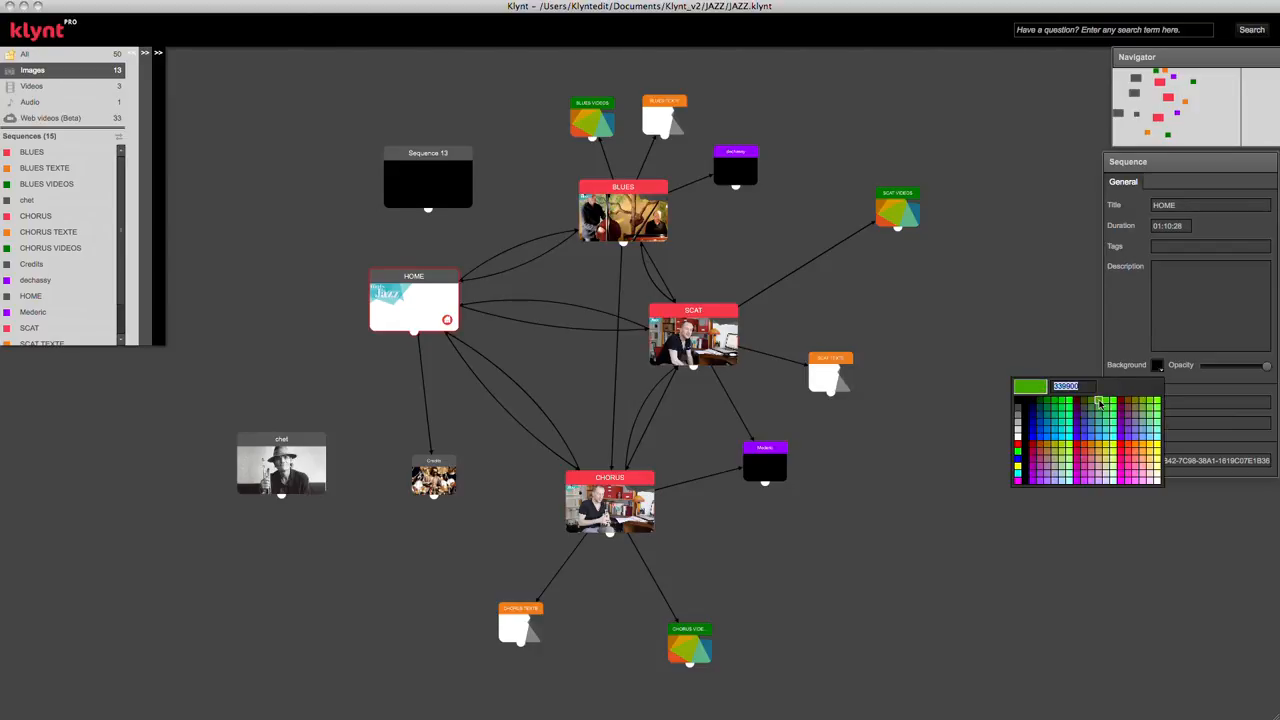
{"action": "left_click", "coordinate": [1200, 350]}
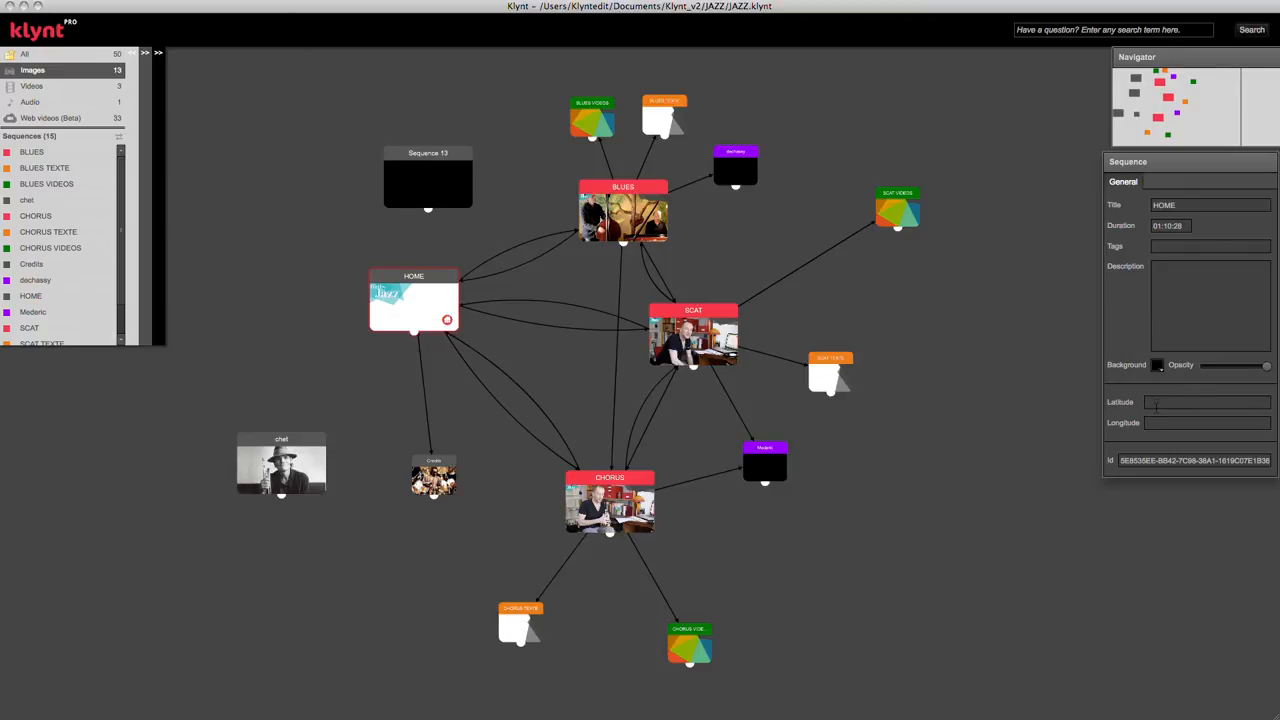
{"action": "mouse_move", "coordinate": [1158, 436]}
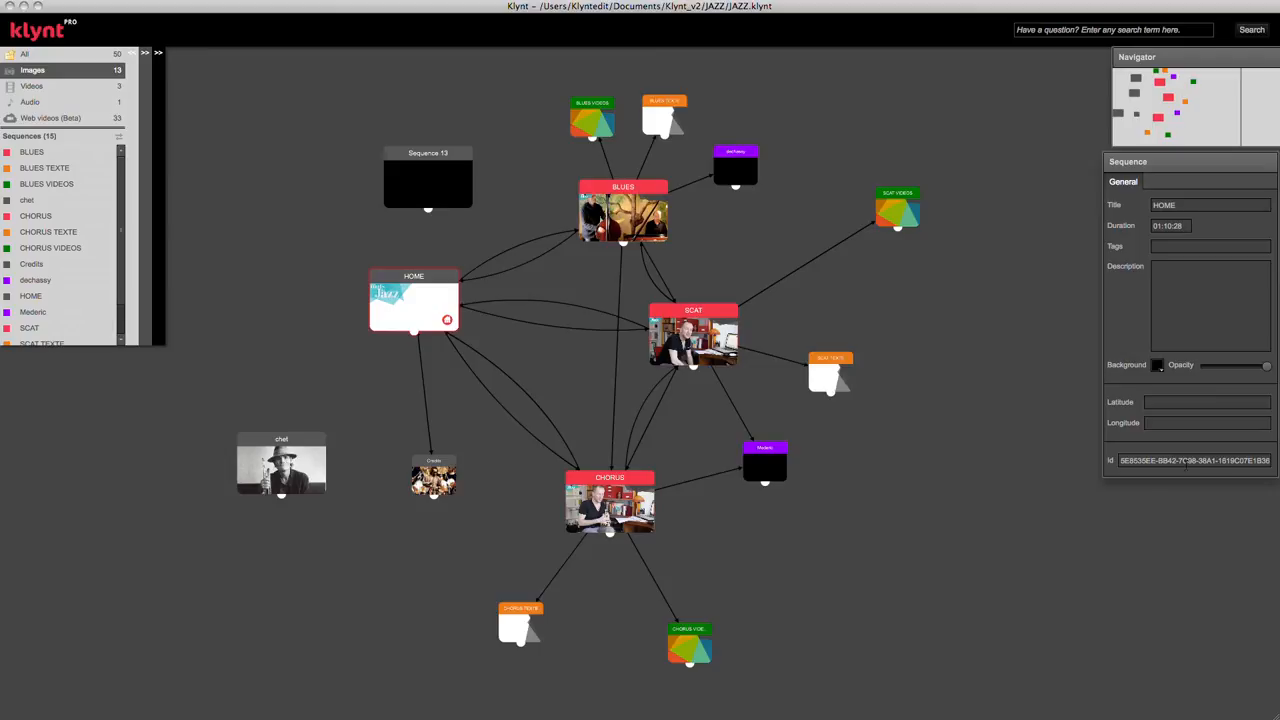
{"action": "mouse_move", "coordinate": [946, 500]}
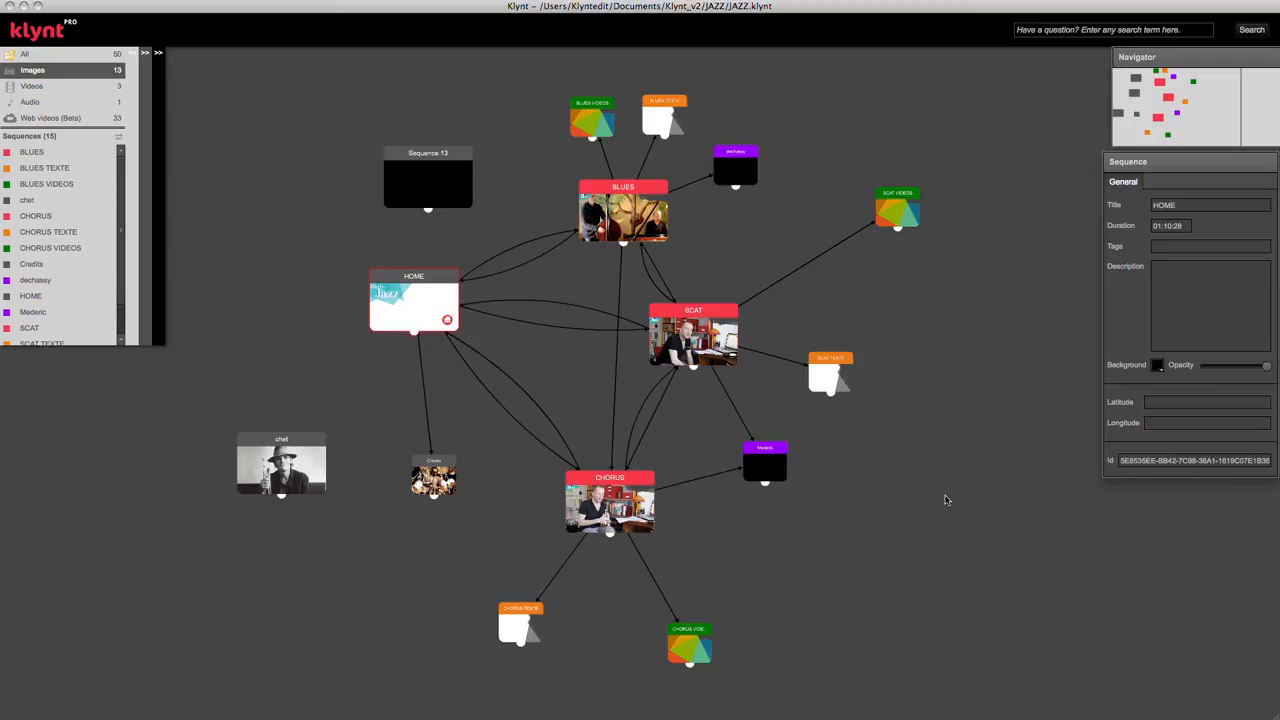
{"action": "mouse_move", "coordinate": [388, 512]}
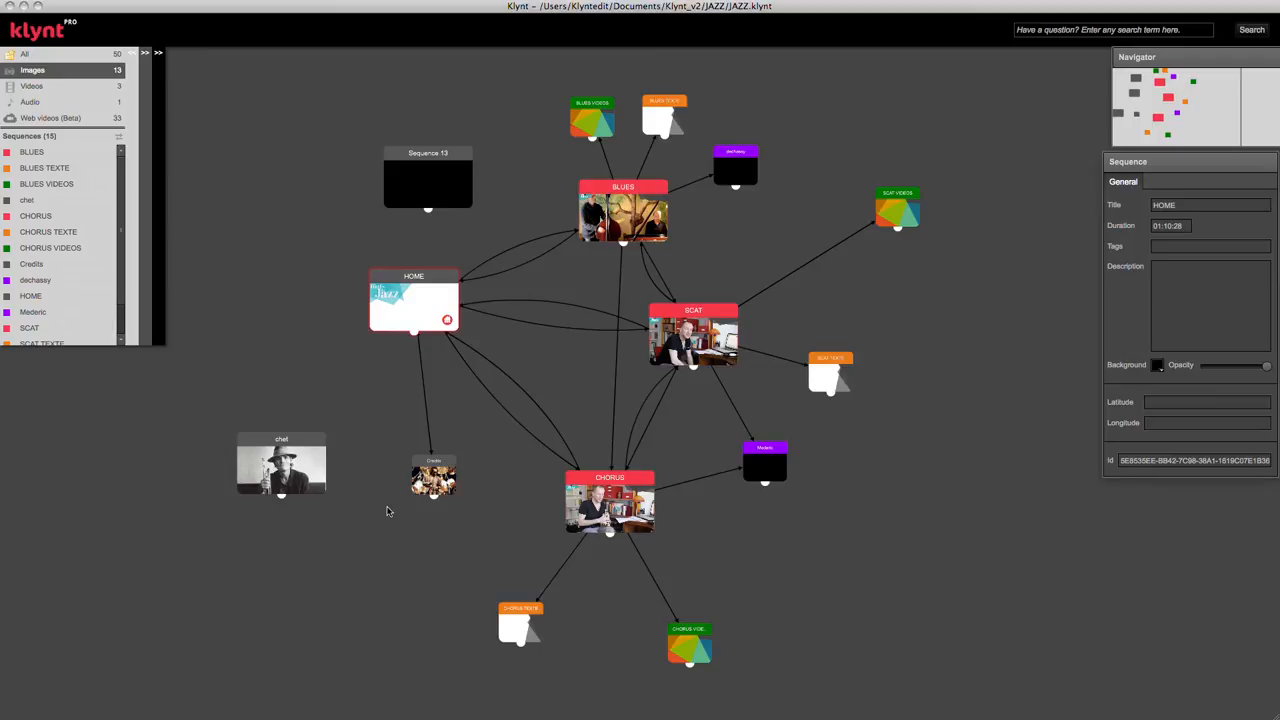
{"action": "mouse_move", "coordinate": [380, 482]}
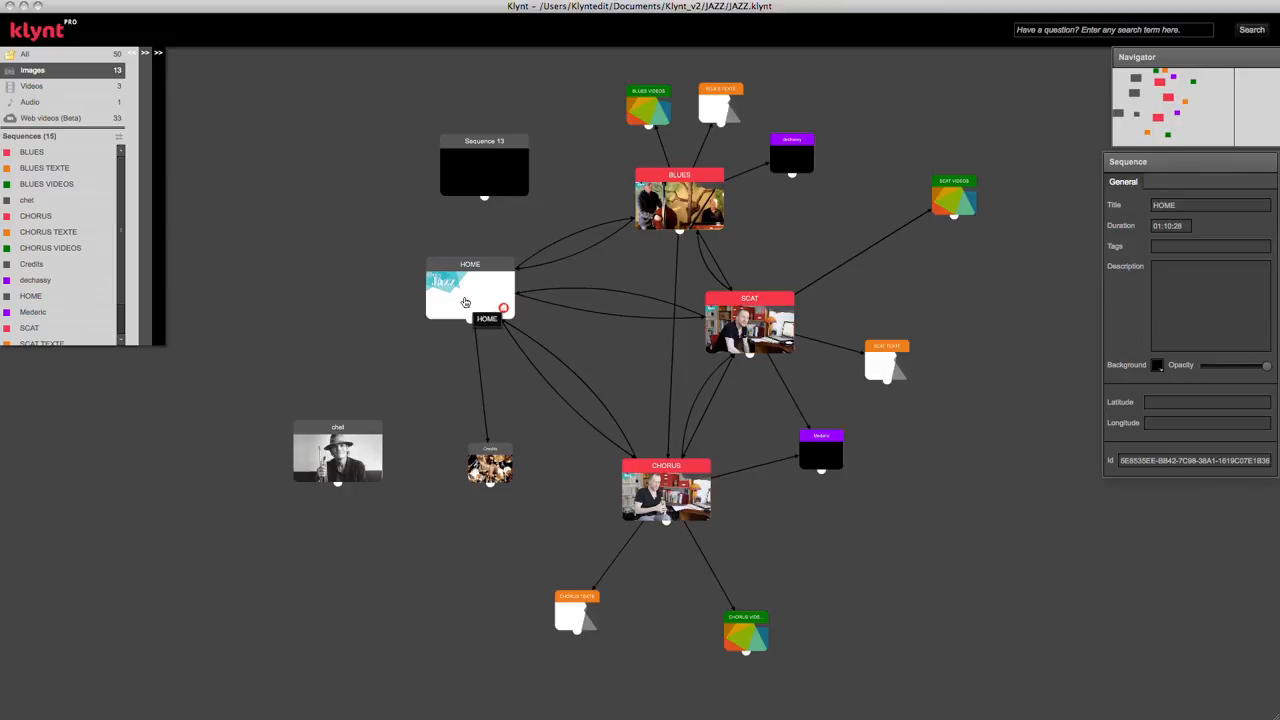
Set the HOME sequence's colour tag to Orange from its context menu
{"action": "right_click", "coordinate": [470, 300]}
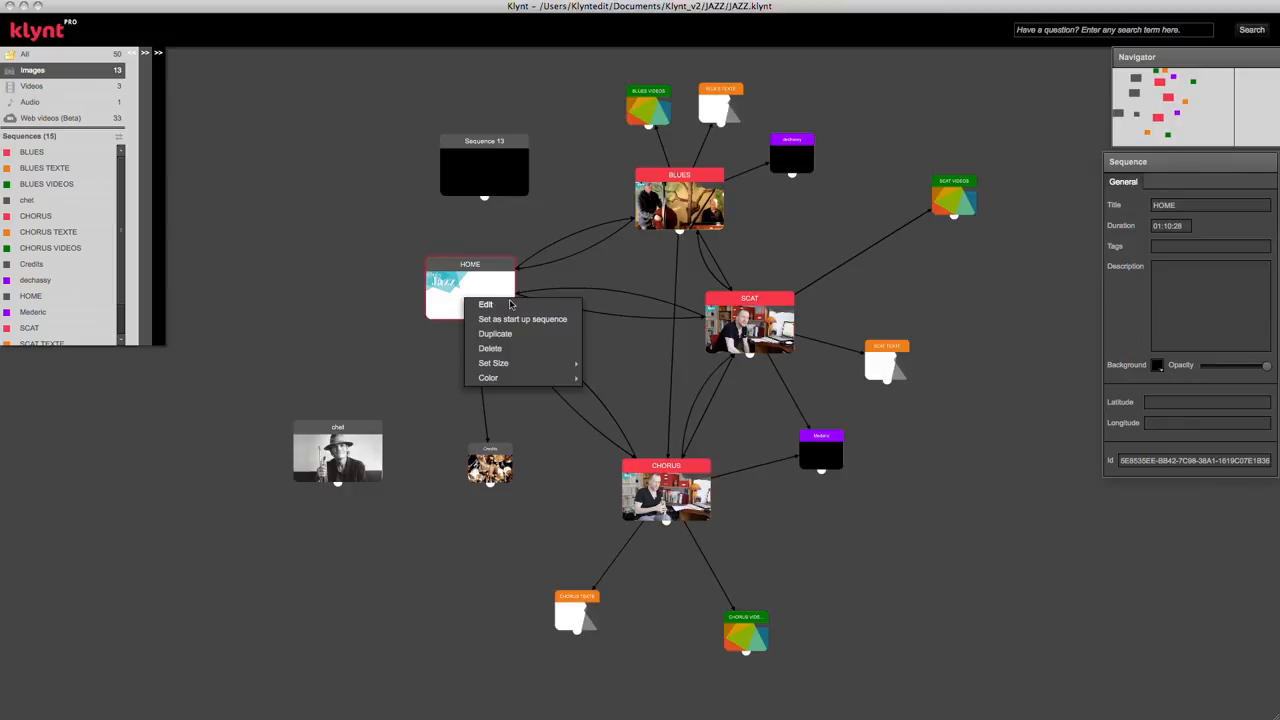
{"action": "mouse_move", "coordinate": [532, 308]}
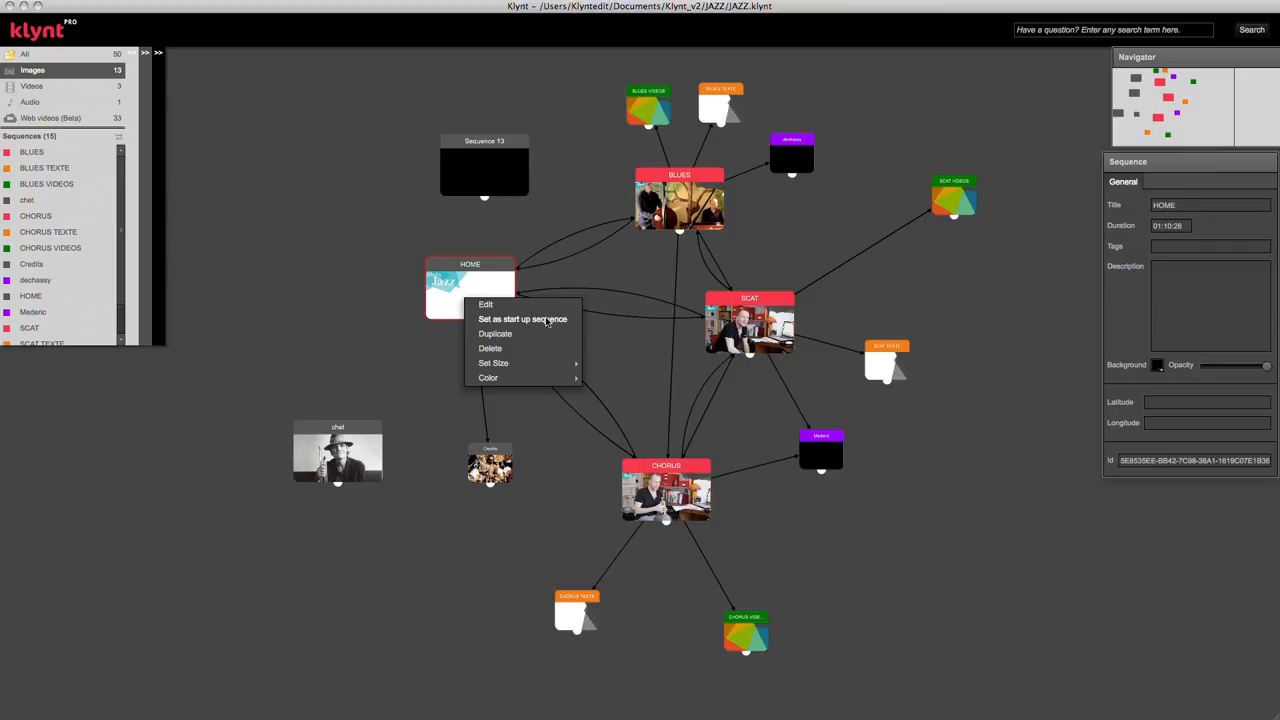
{"action": "mouse_move", "coordinate": [520, 324]}
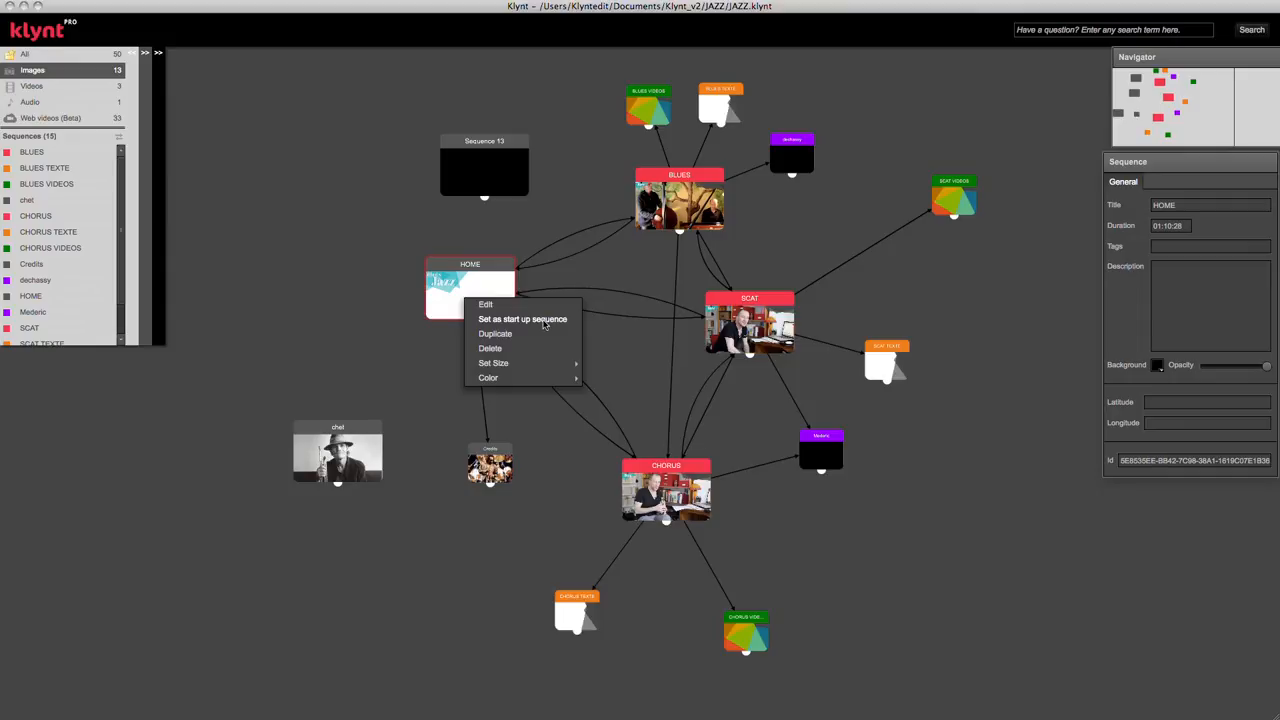
{"action": "mouse_move", "coordinate": [532, 356]}
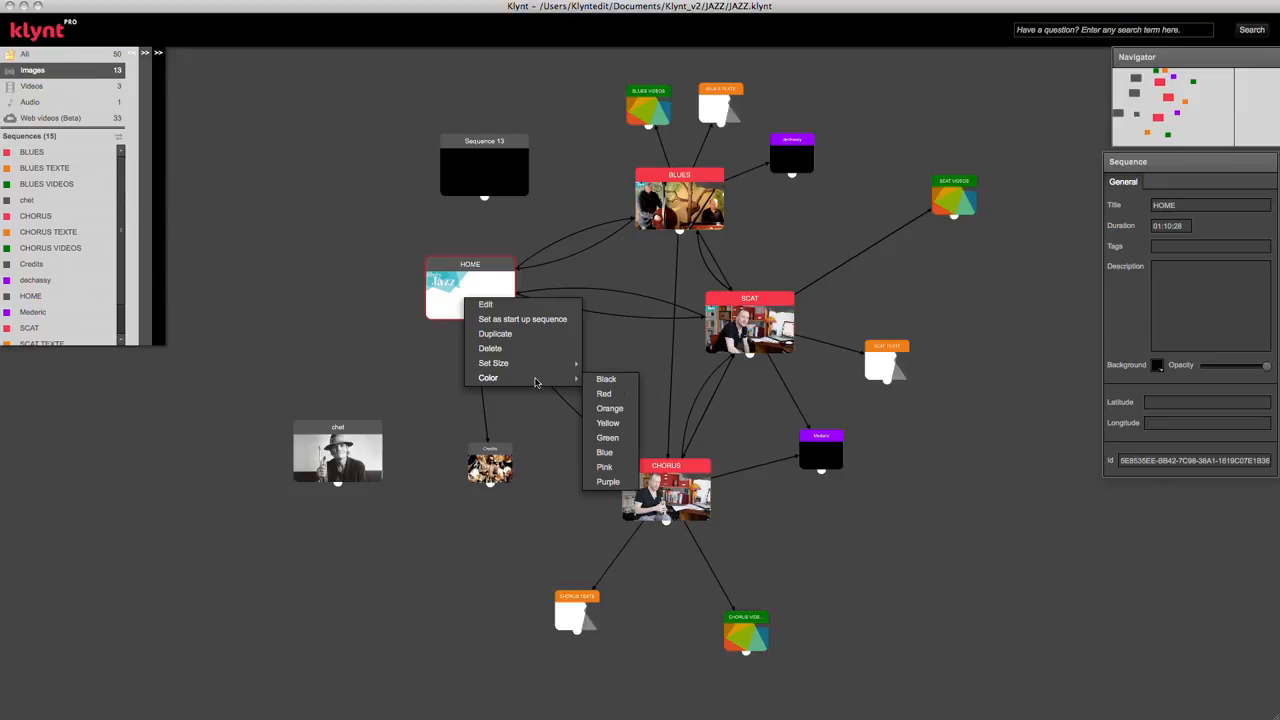
{"action": "left_click", "coordinate": [608, 408]}
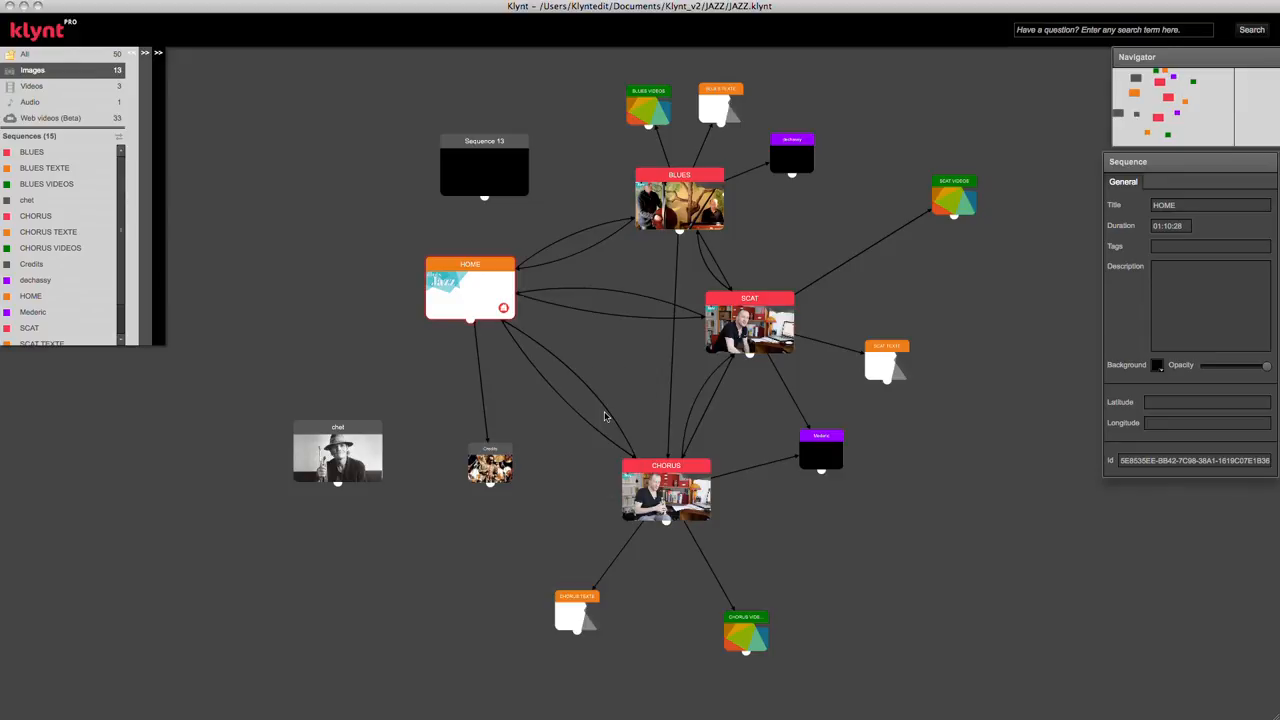
{"action": "mouse_move", "coordinate": [372, 364]}
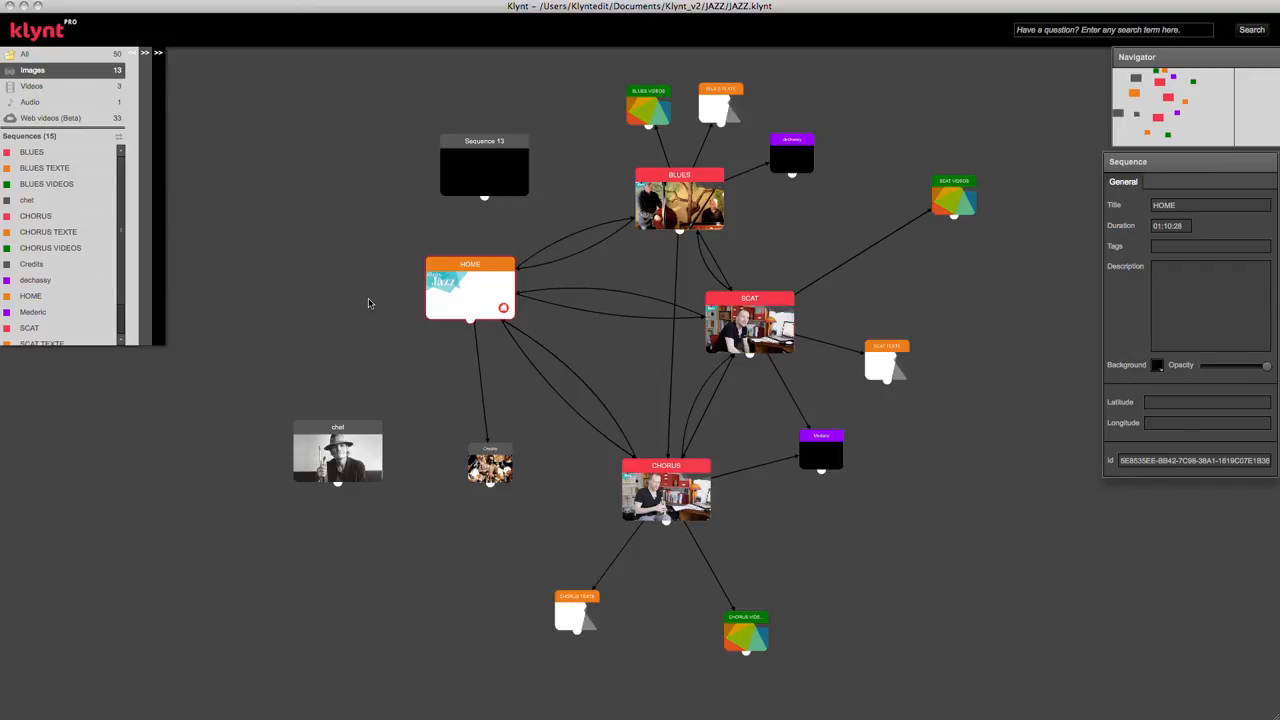
Give Sequence 13 a media thumbnail and move it to the storyboard's upper left
{"action": "left_click", "coordinate": [32, 86]}
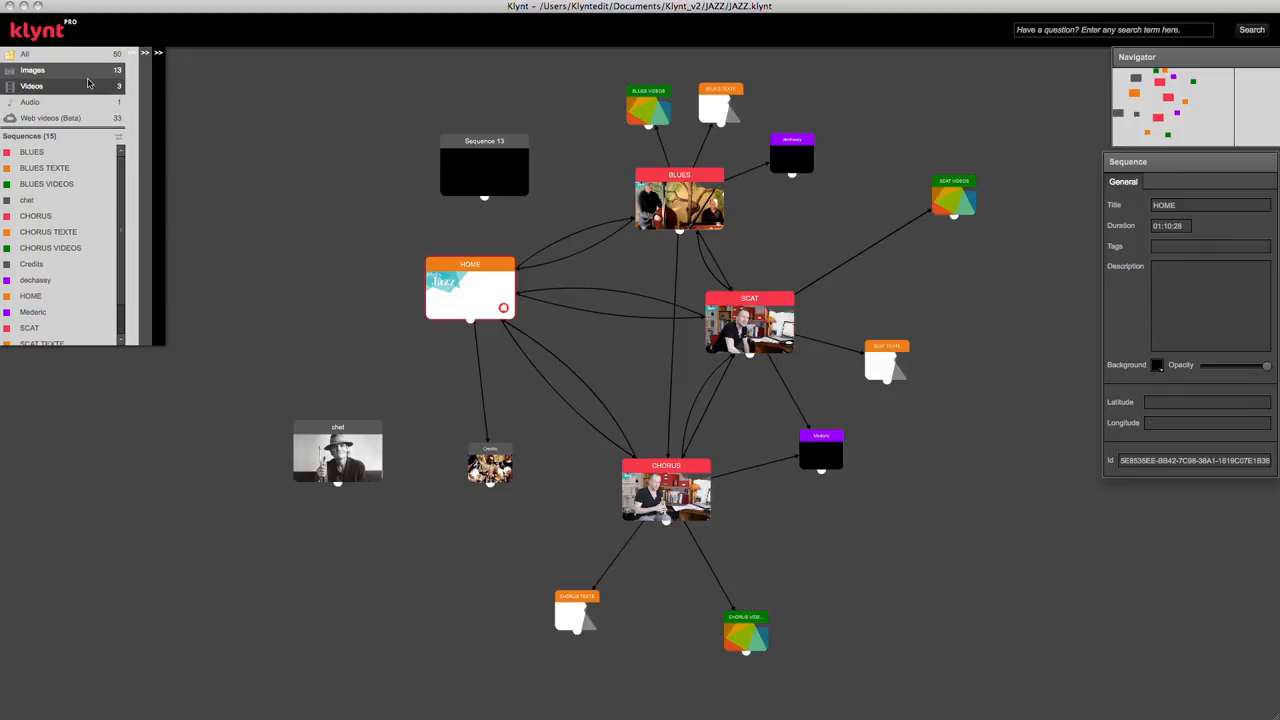
{"action": "left_click", "coordinate": [32, 70]}
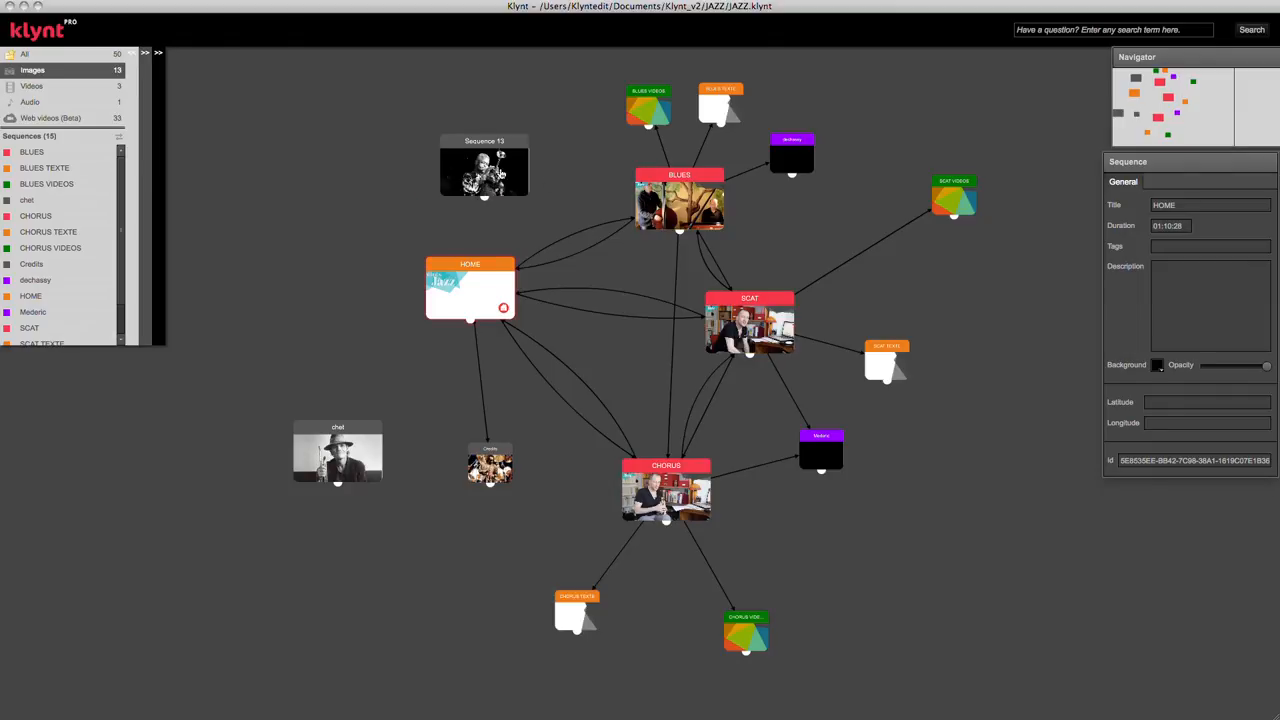
{"action": "left_click_drag", "start_coordinate": [484, 164], "coordinate": [344, 128]}
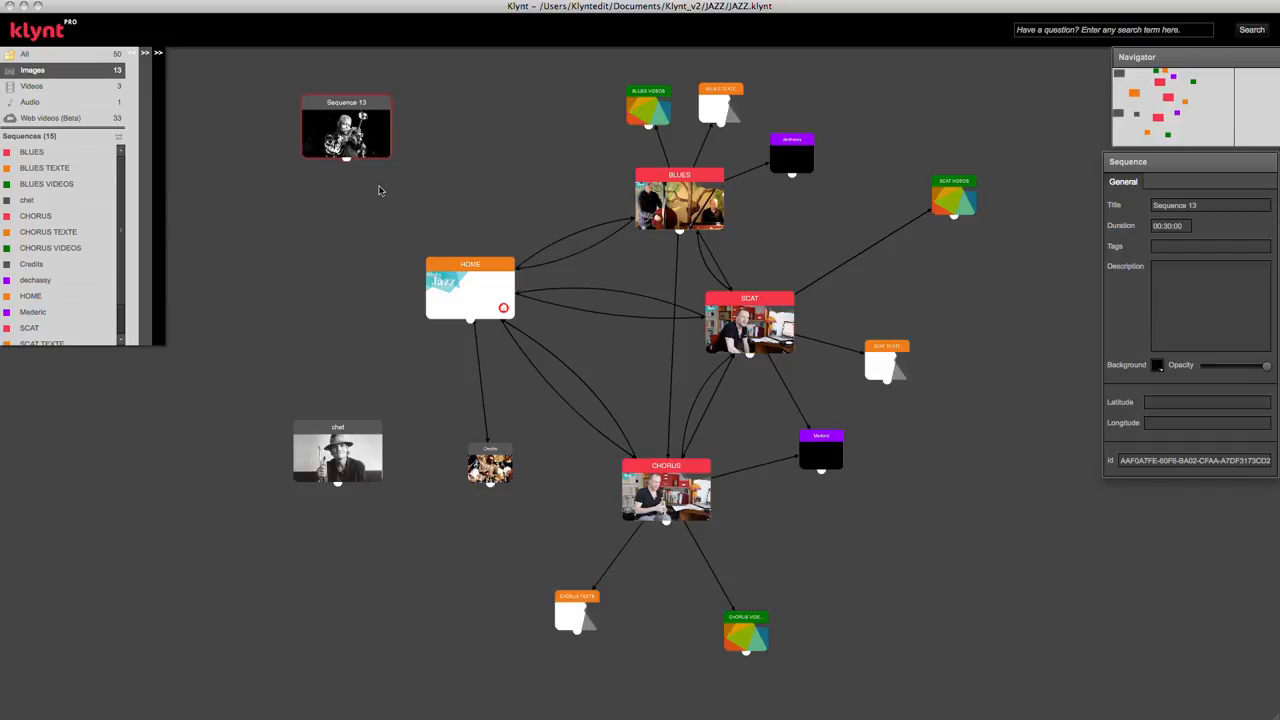
{"action": "mouse_move", "coordinate": [346, 164]}
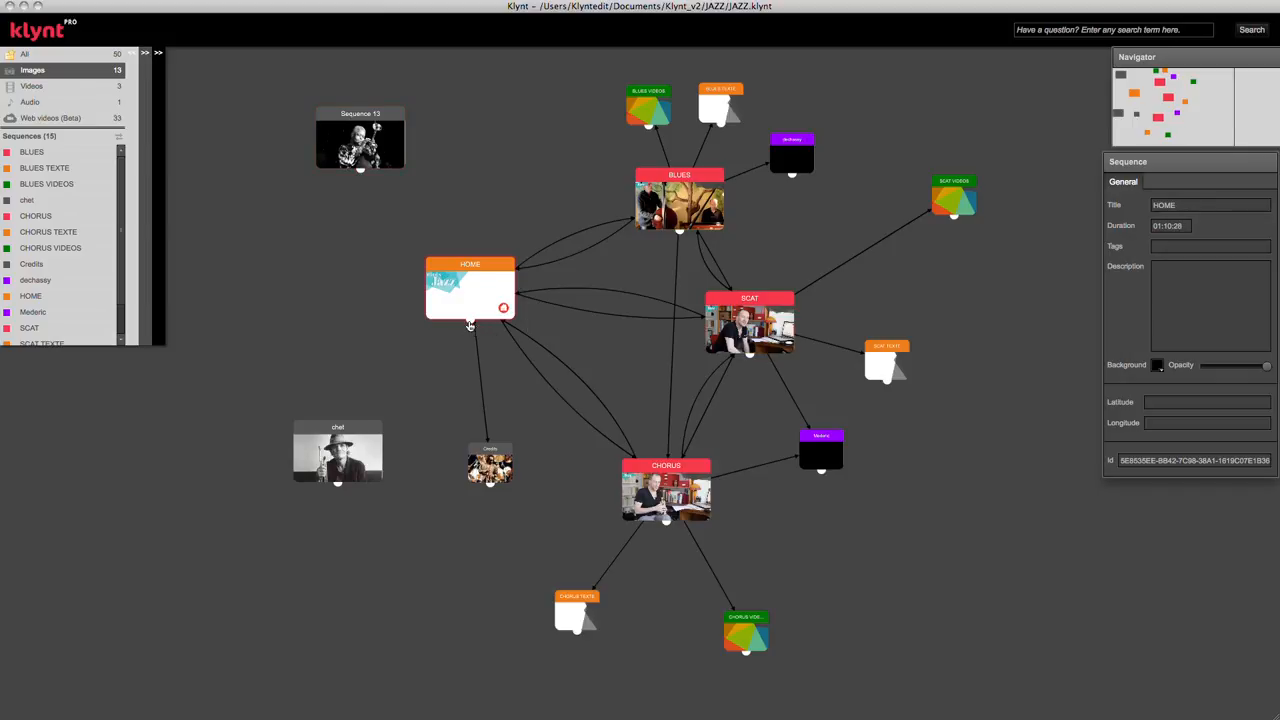
{"action": "mouse_move", "coordinate": [464, 324]}
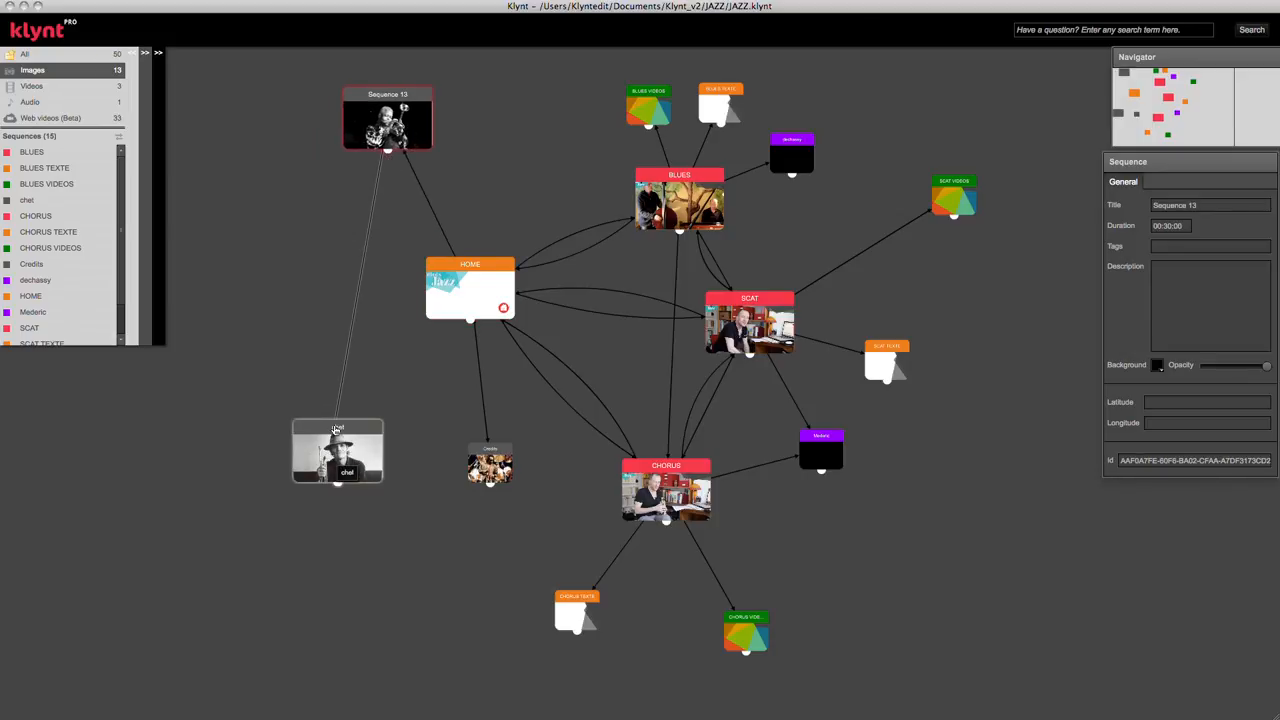
{"action": "mouse_move", "coordinate": [428, 206]}
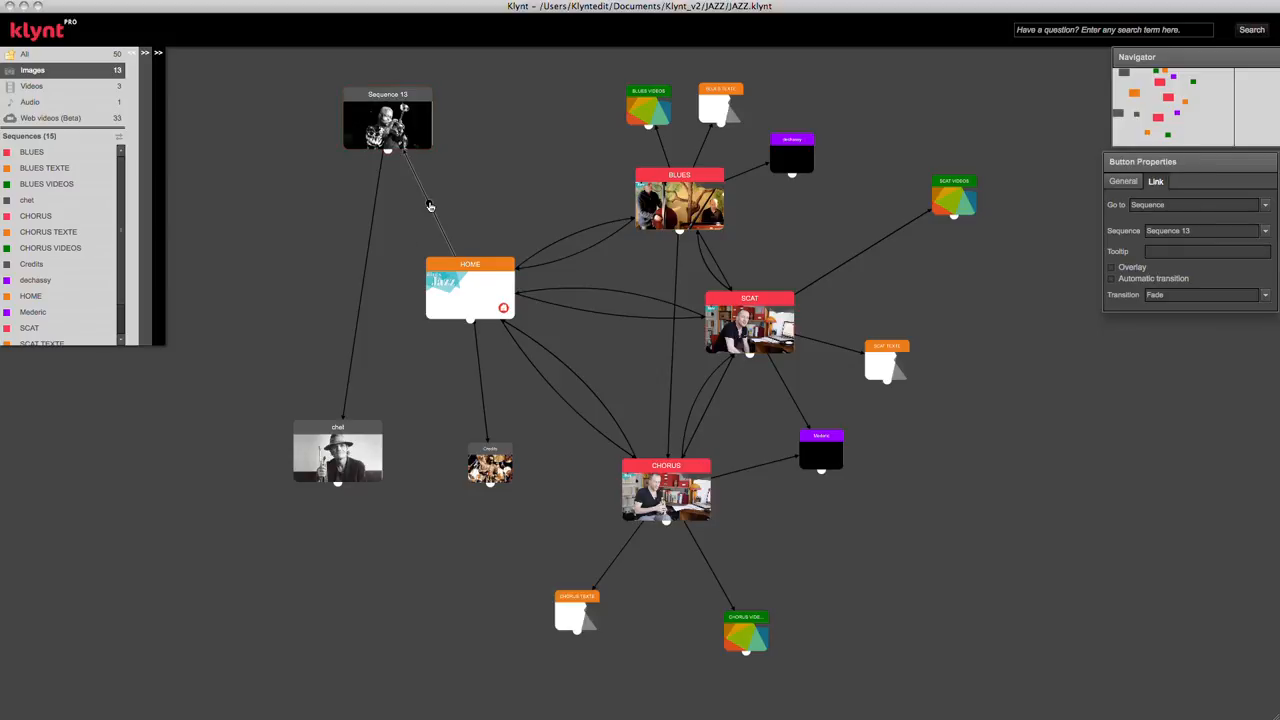
Set the HOME–Sequence 13 link colour to red and deselect it
{"action": "right_click", "coordinate": [430, 206]}
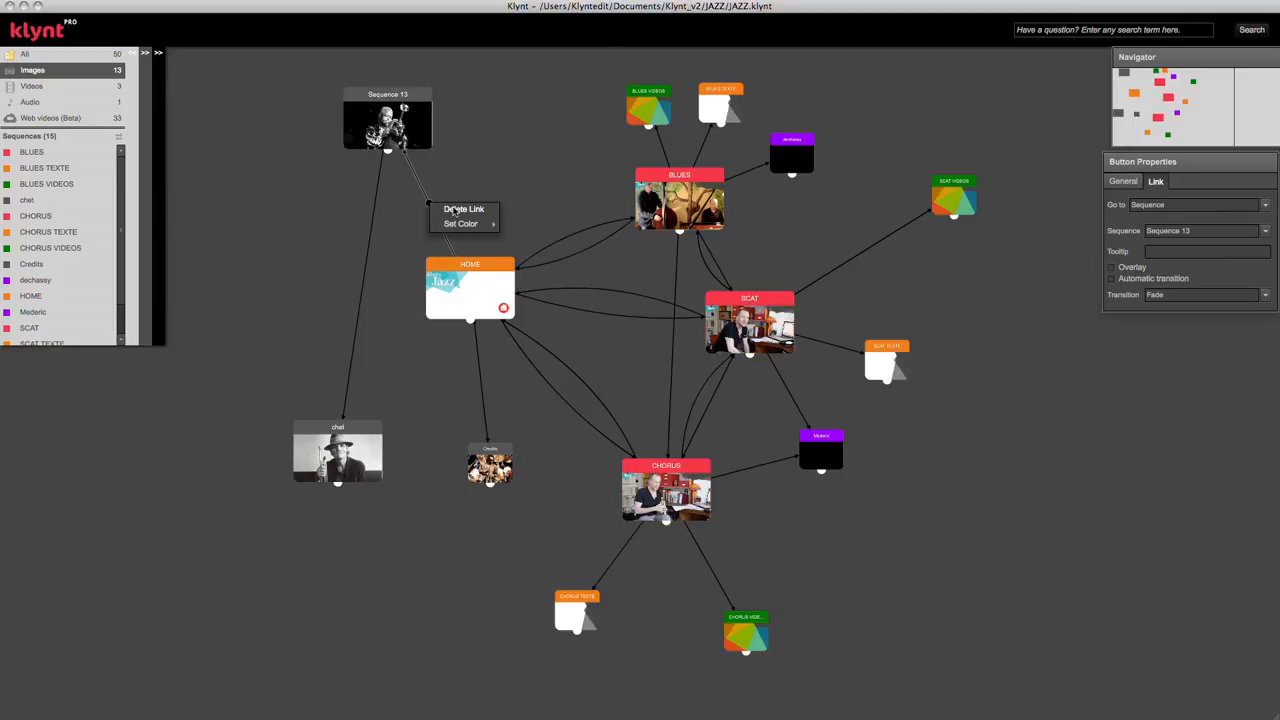
{"action": "left_click", "coordinate": [460, 224]}
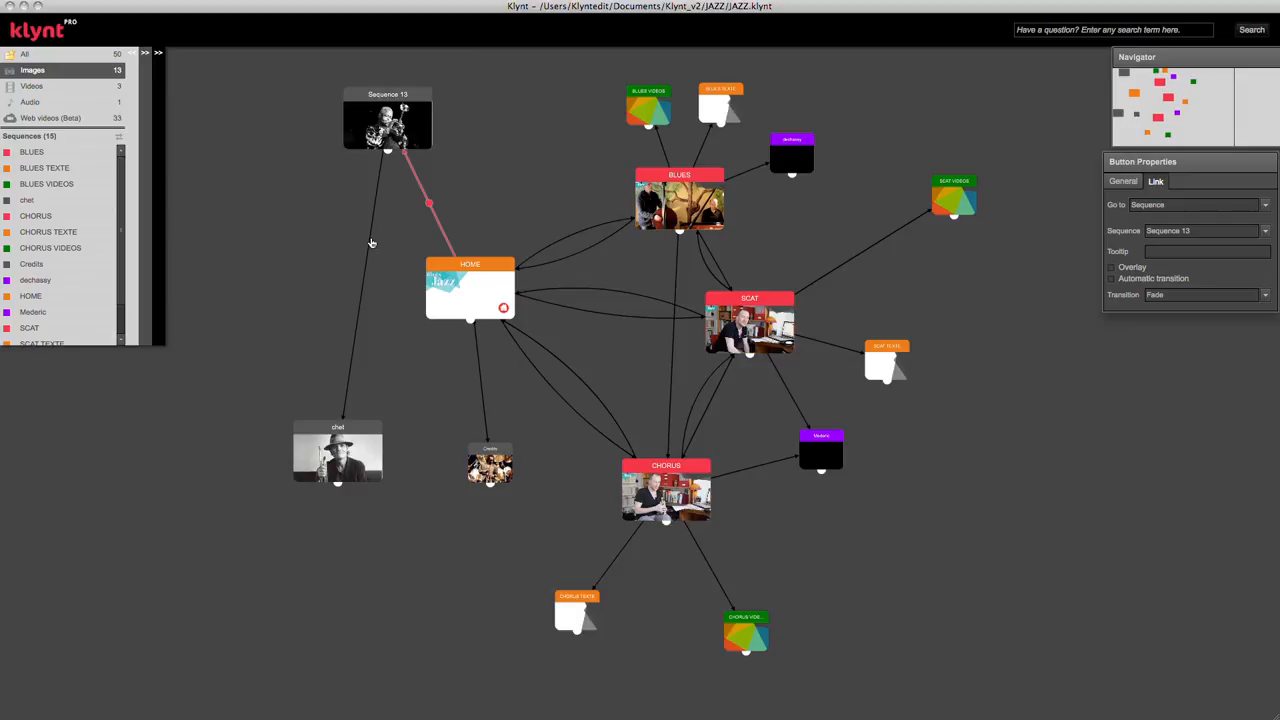
{"action": "left_click", "coordinate": [470, 290]}
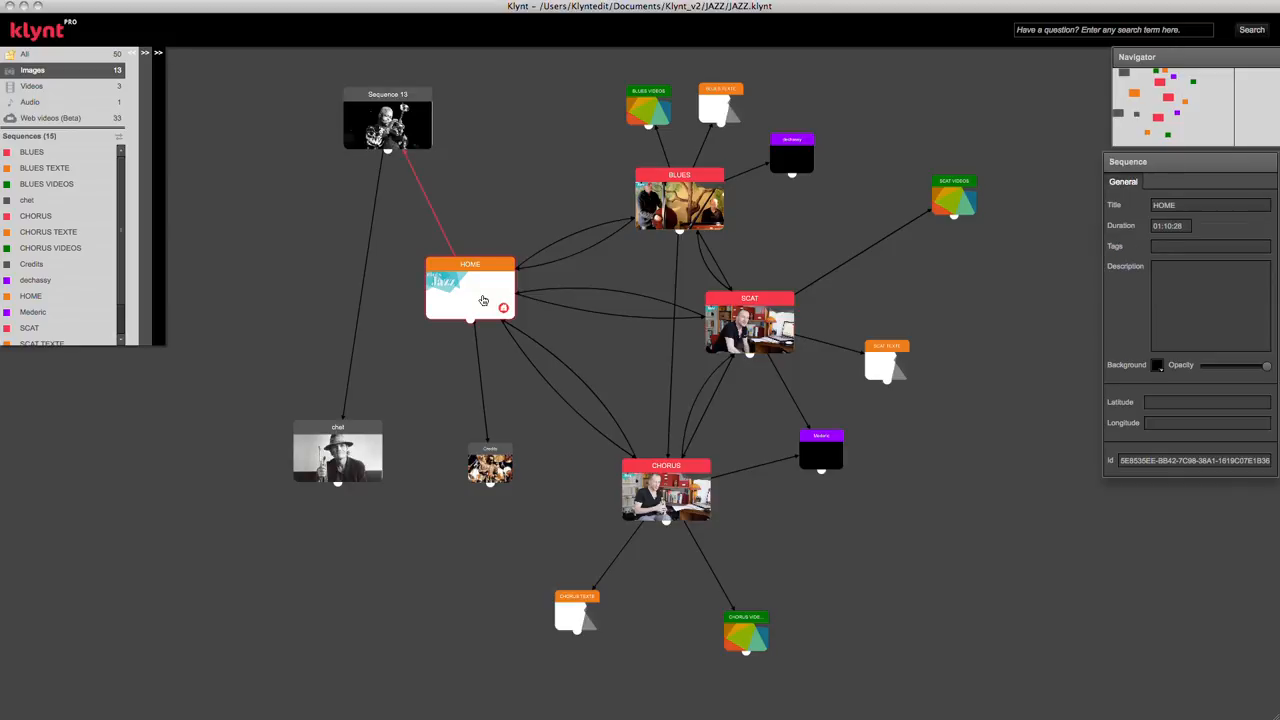